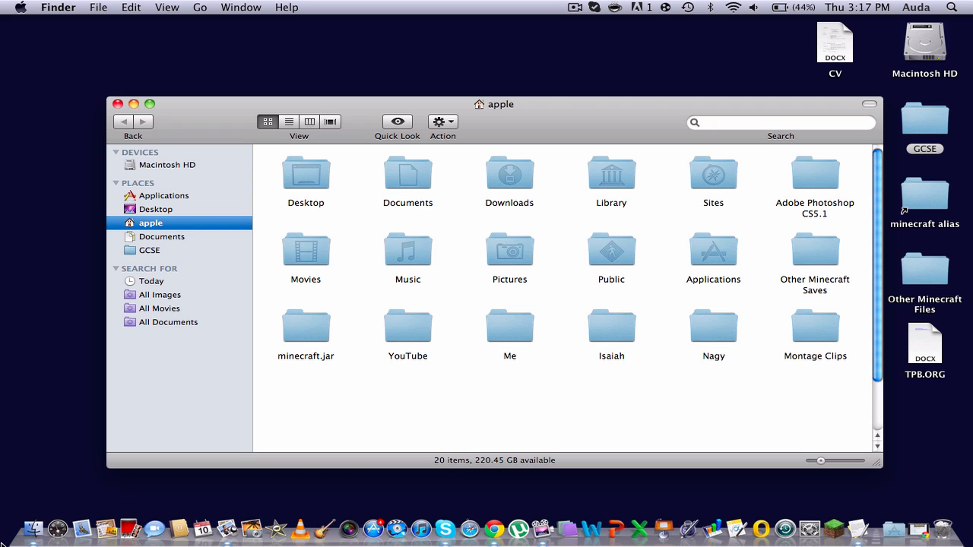
# Navigate from Library through Application Support into minecraft's bin folder
pyautogui.click(610, 172)
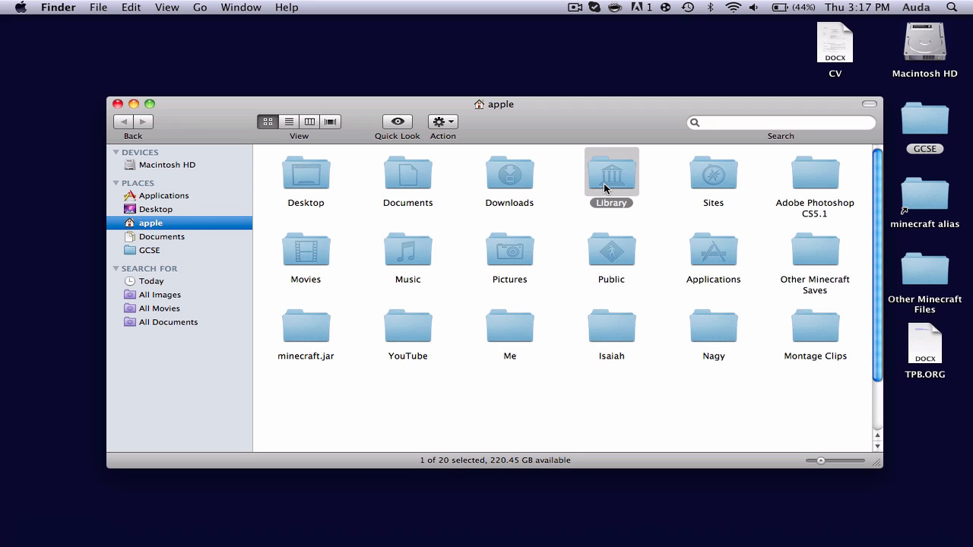
pyautogui.doubleClick(610, 172)
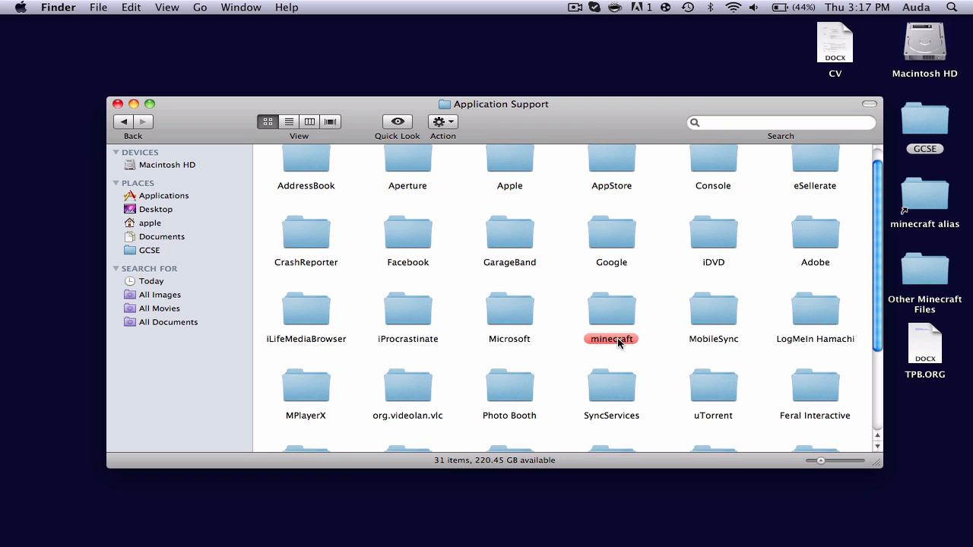
pyautogui.click(612, 309)
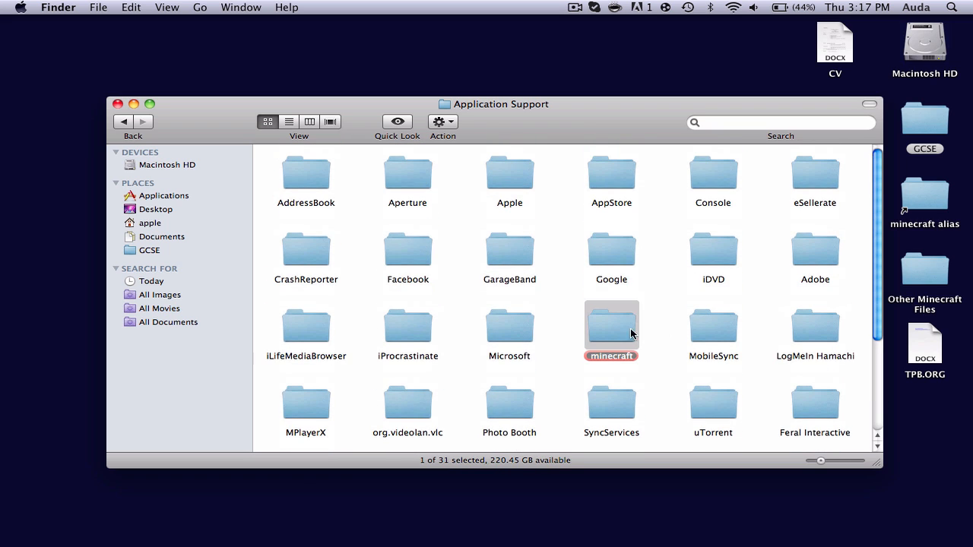
pyautogui.doubleClick(612, 323)
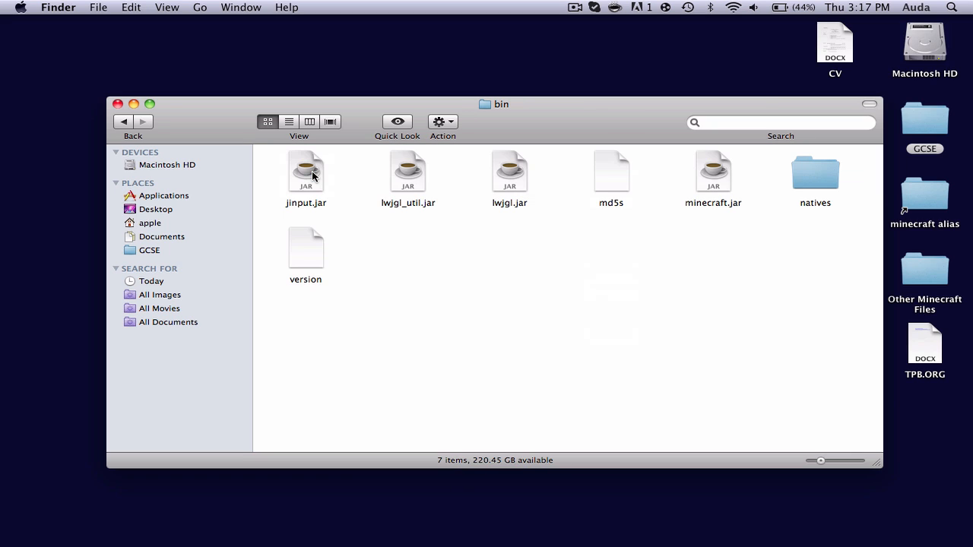
pyautogui.moveTo(712, 208)
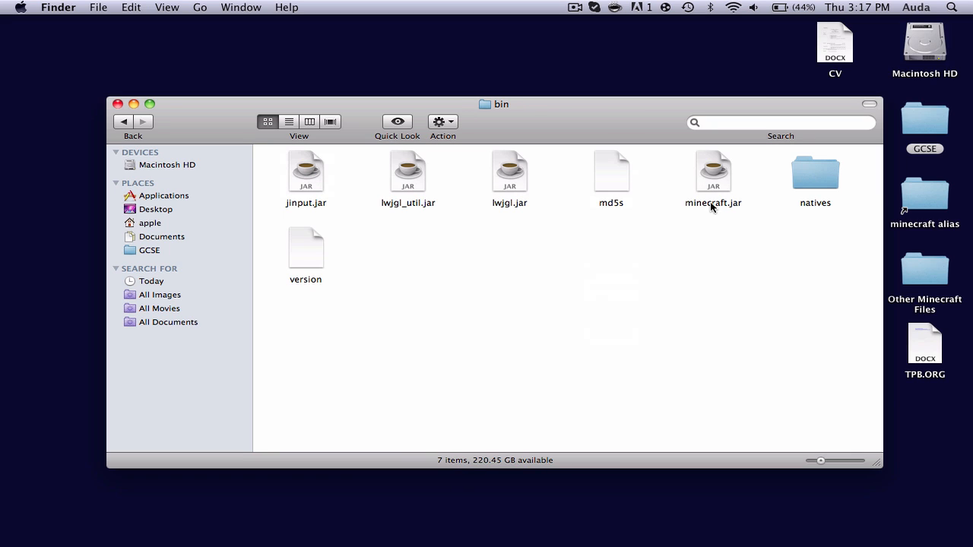
# Extract minecraft.jar with Archive Utility and trash the original jar file
pyautogui.click(713, 171)
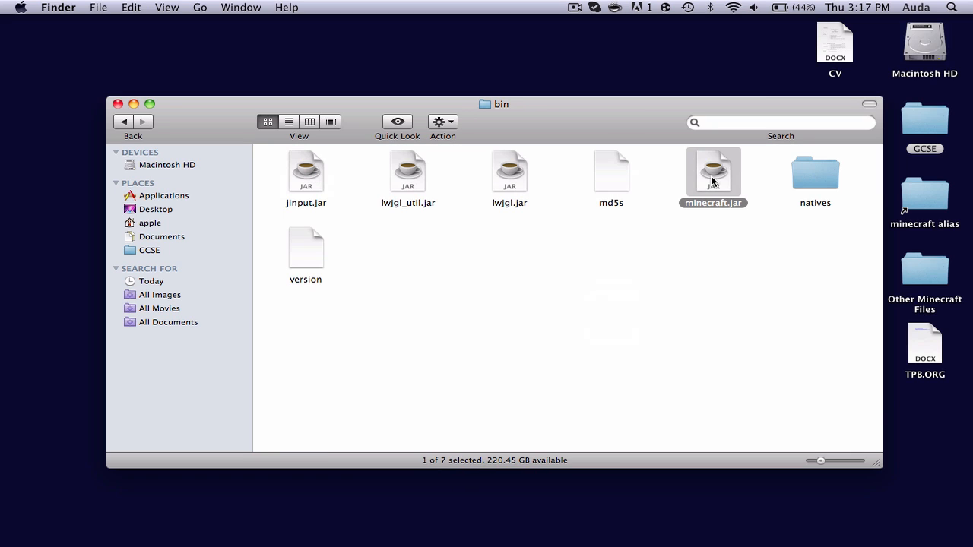
pyautogui.rightClick(713, 171)
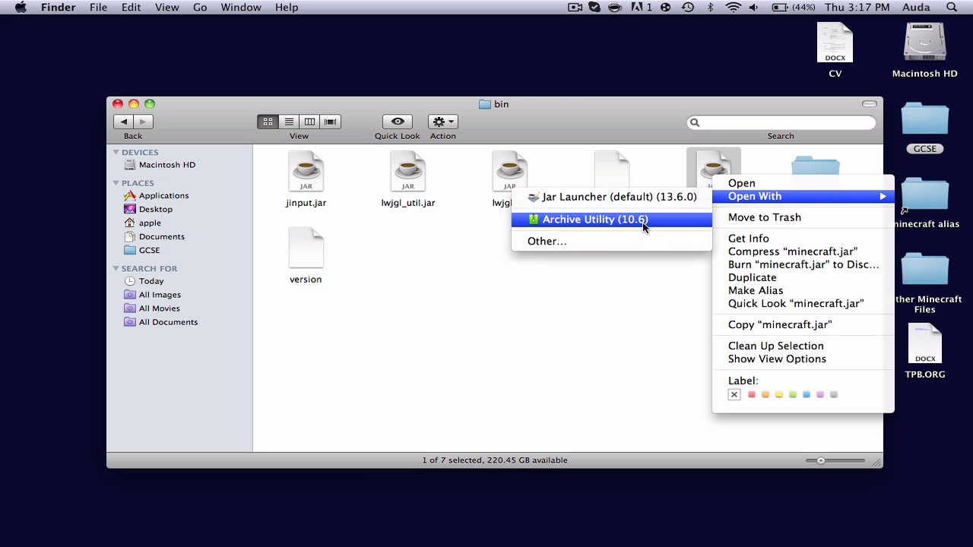
pyautogui.click(594, 220)
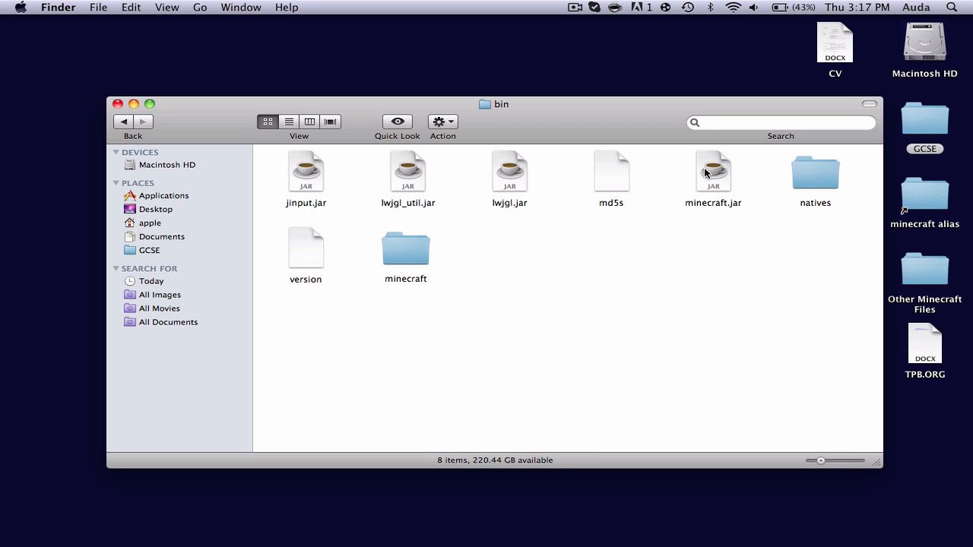
pyautogui.rightClick(713, 171)
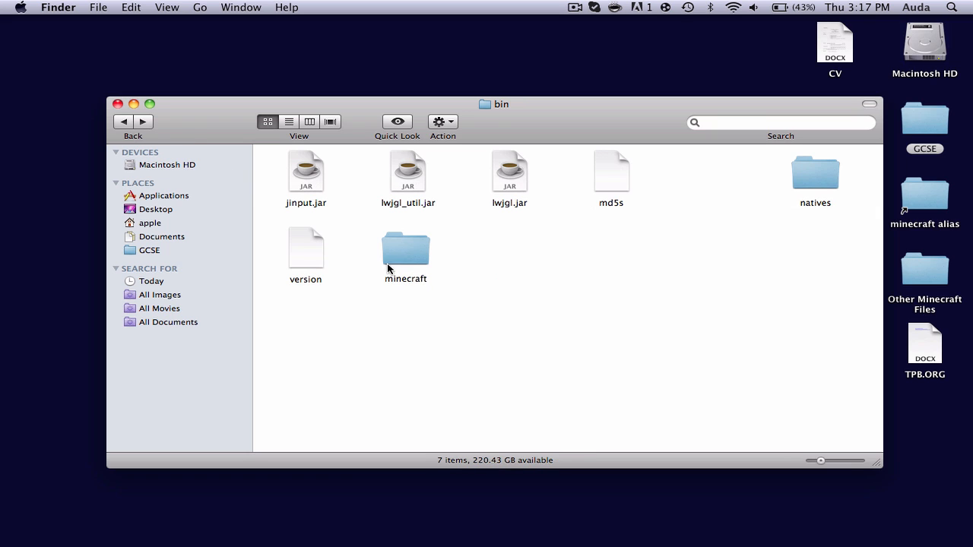
# Add .jar to the extracted minecraft folder's name in Get Info, renaming it minecraft.jar
pyautogui.rightClick(405, 247)
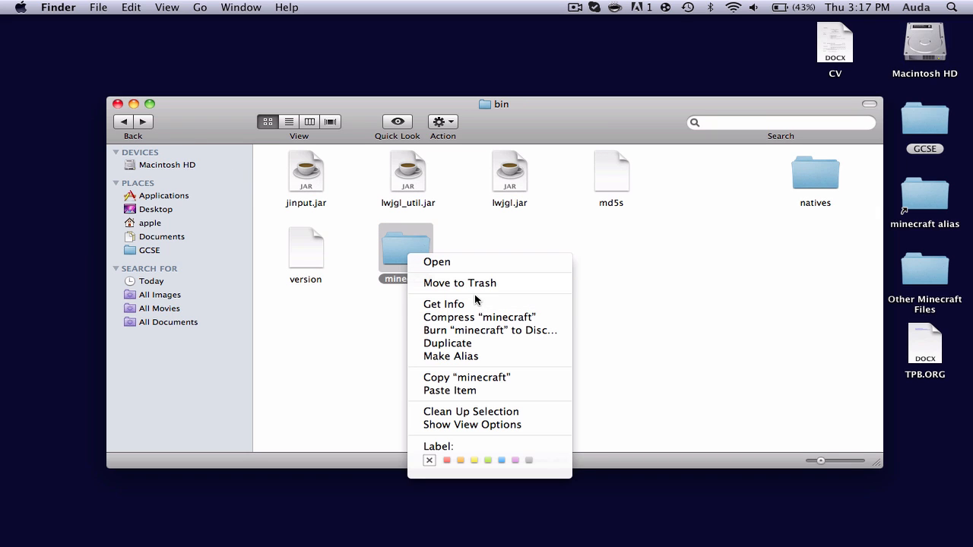
pyautogui.click(443, 304)
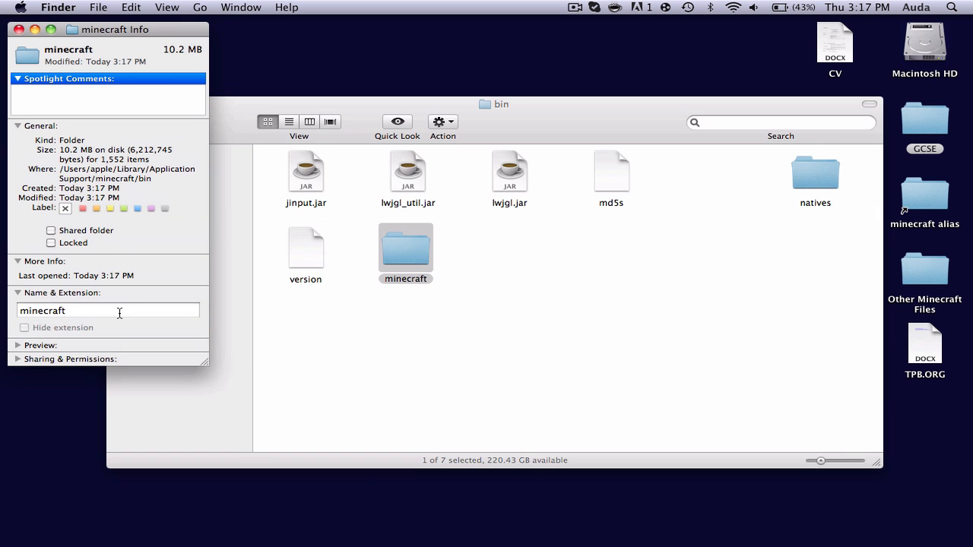
pyautogui.write('.jar')
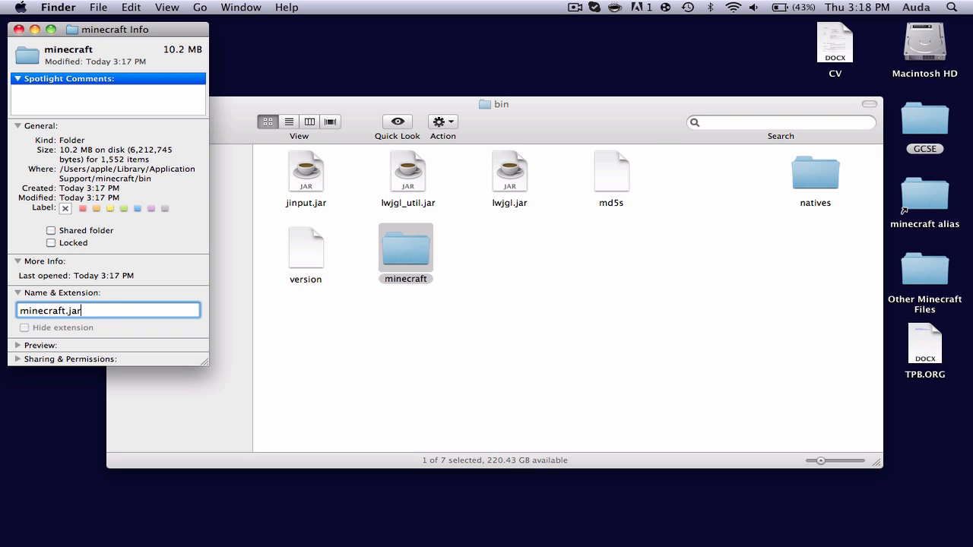
pyautogui.press('Return')
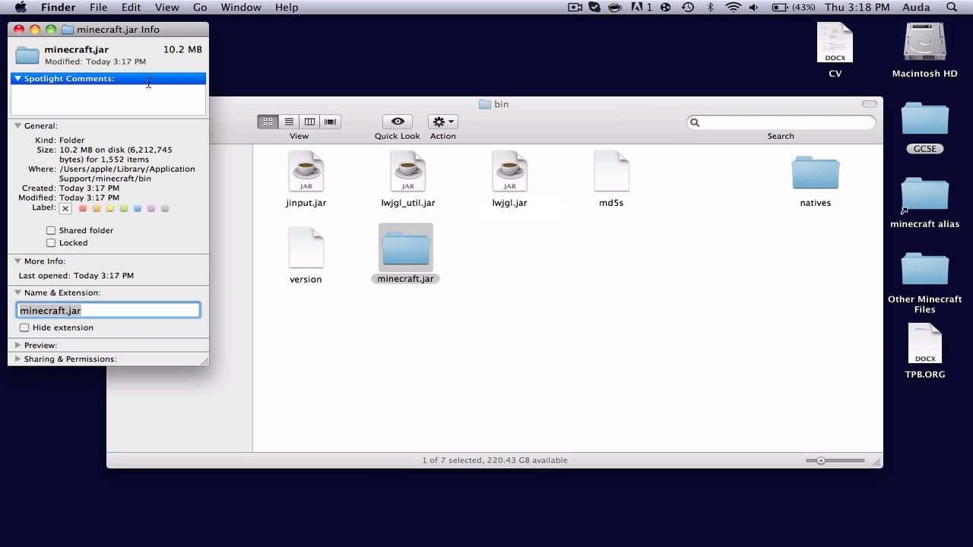
pyautogui.click(20, 29)
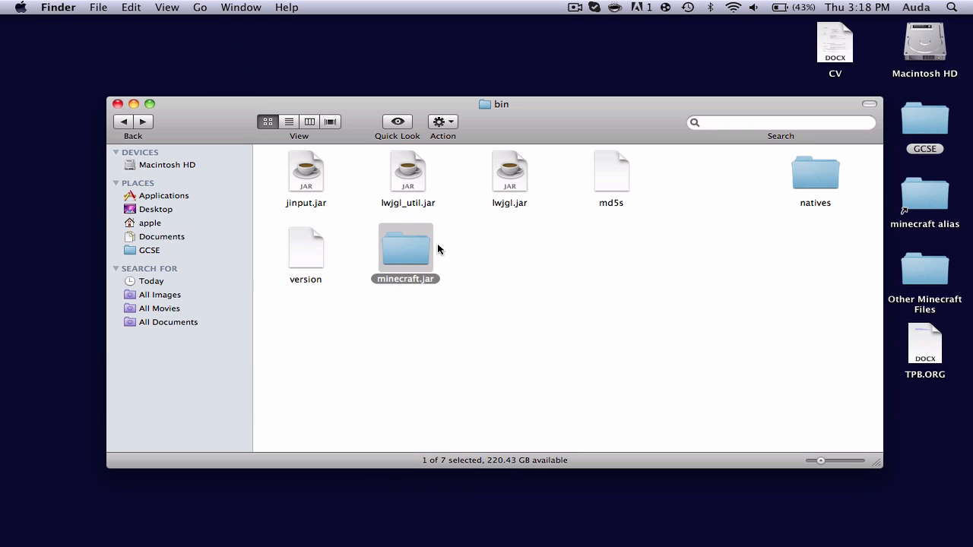
# Inside minecraft.jar, arrange items by name and trash META-INF, leaving 1,049 items
pyautogui.doubleClick(406, 243)
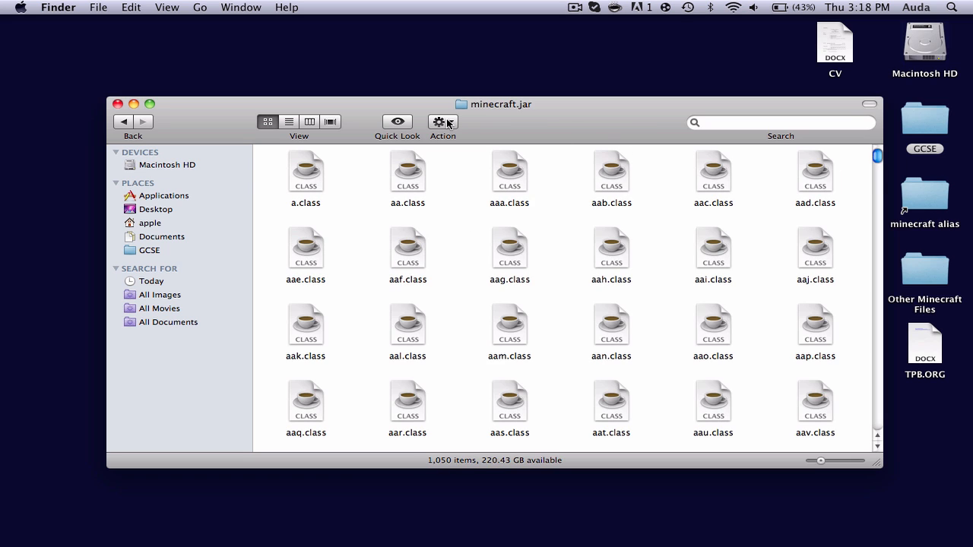
pyautogui.click(442, 122)
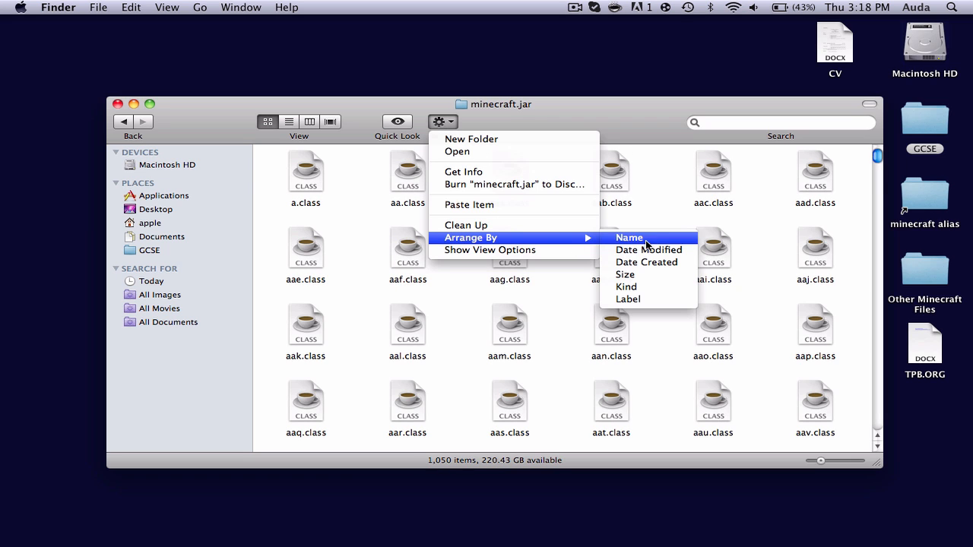
pyautogui.click(628, 237)
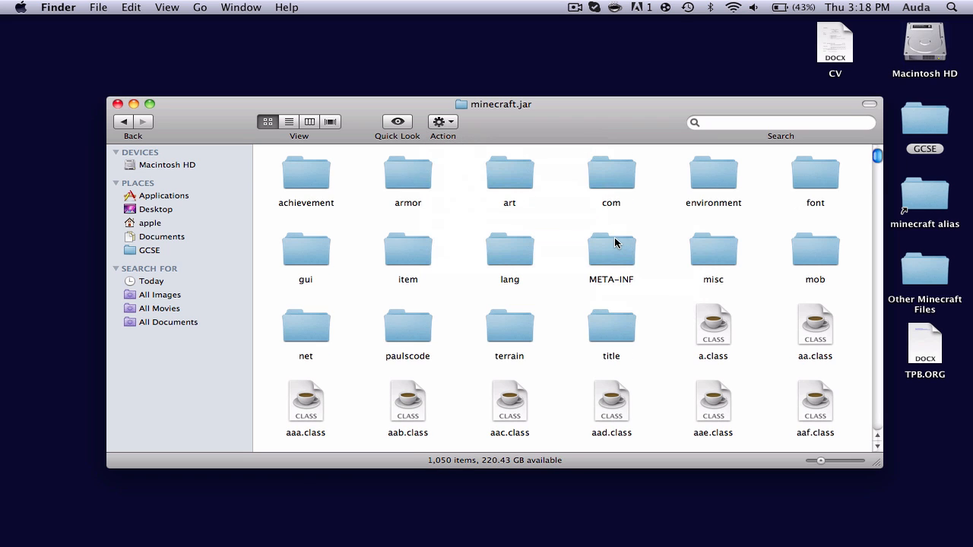
pyautogui.rightClick(610, 249)
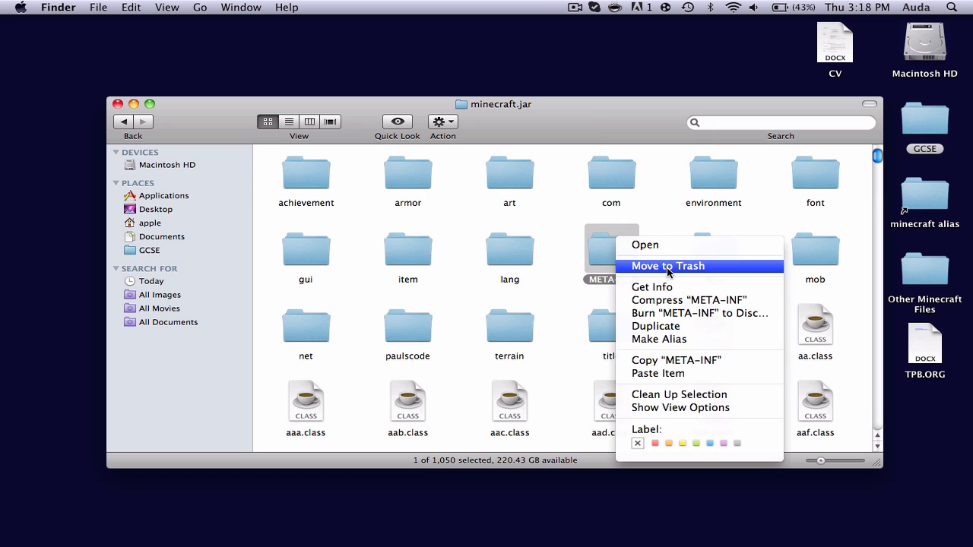
pyautogui.click(666, 266)
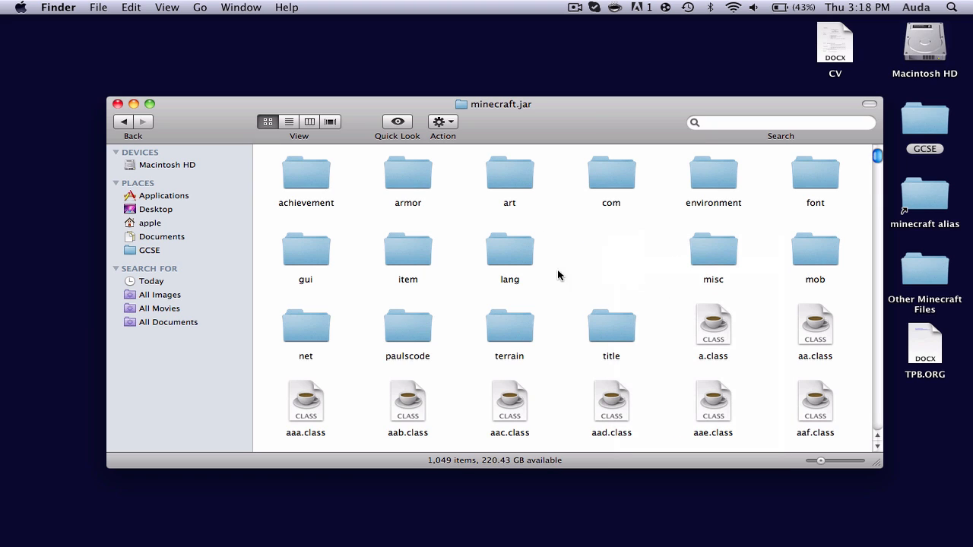
pyautogui.moveTo(572, 248)
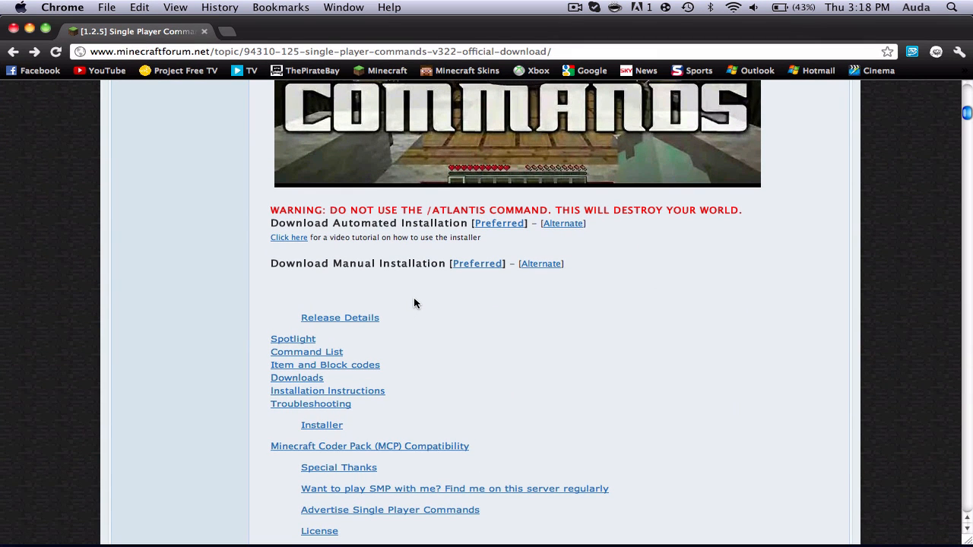
pyautogui.moveTo(167, 268)
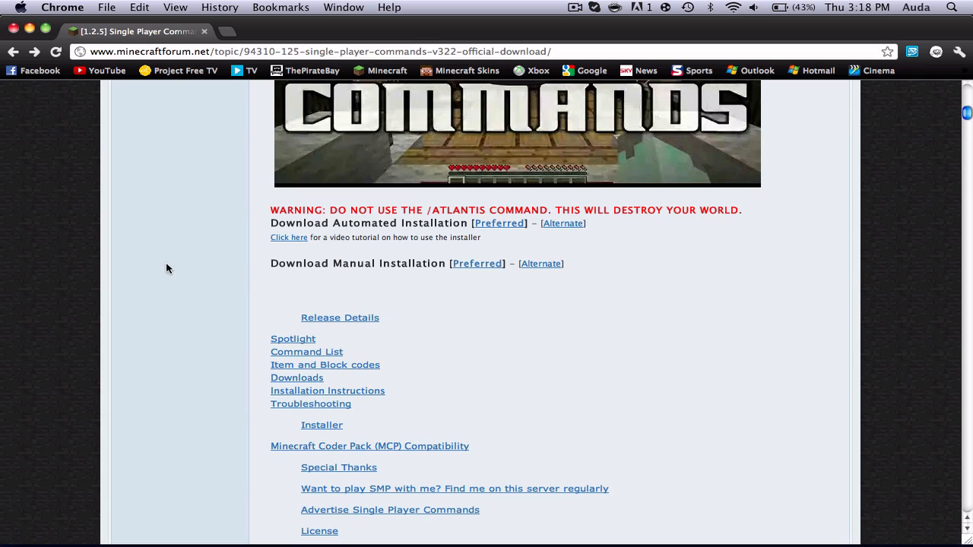
# Scroll the Single Player Commands post and follow the [Preferred] Download Manual Installation link
pyautogui.scroll(-3)
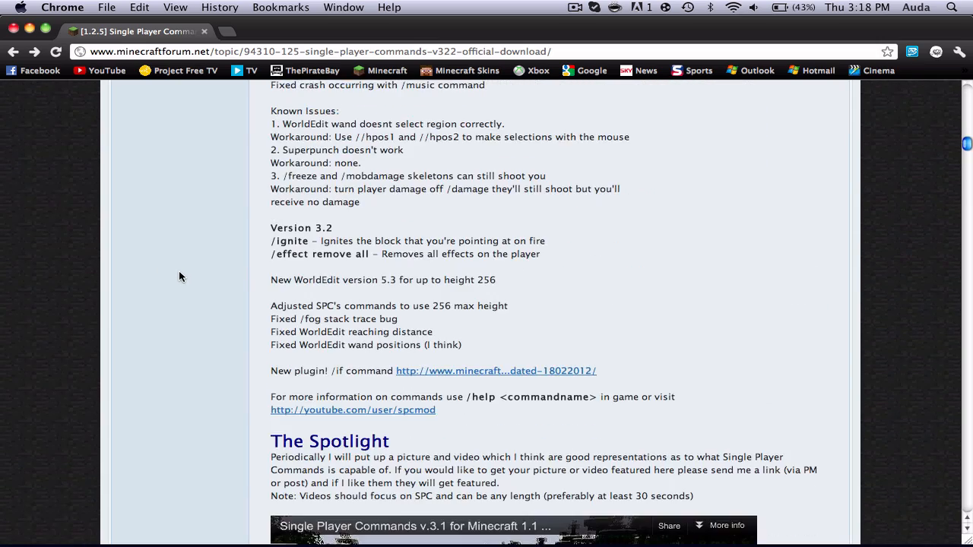
pyautogui.scroll(-3)
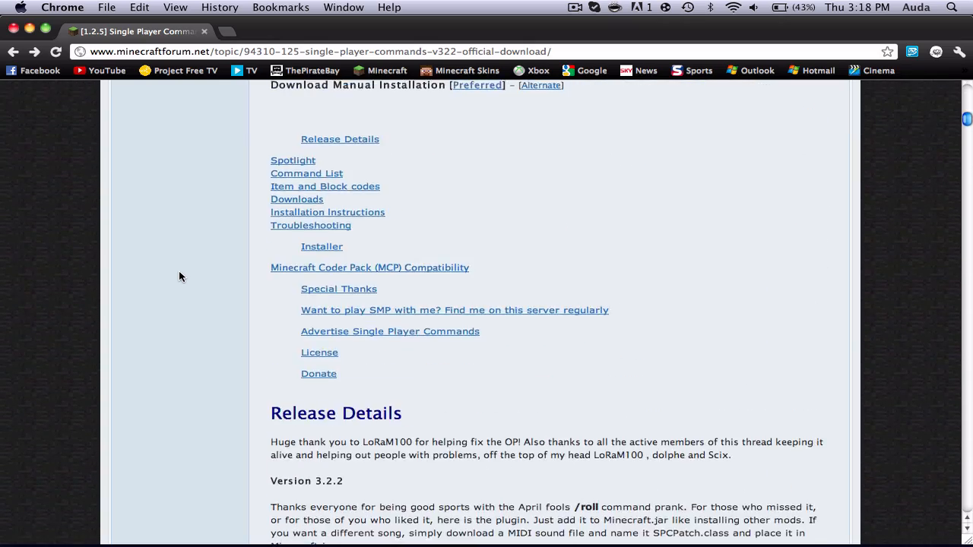
pyautogui.scroll(3)
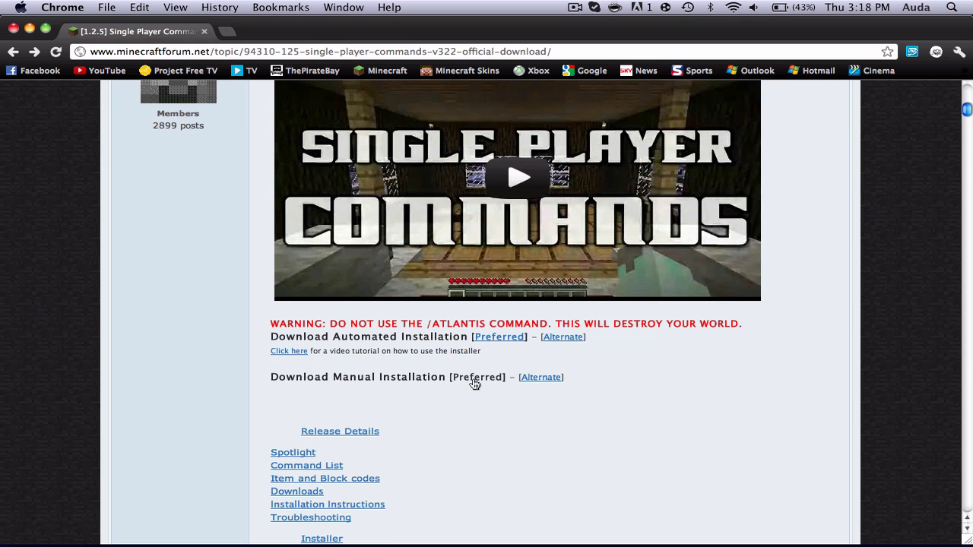
pyautogui.click(478, 377)
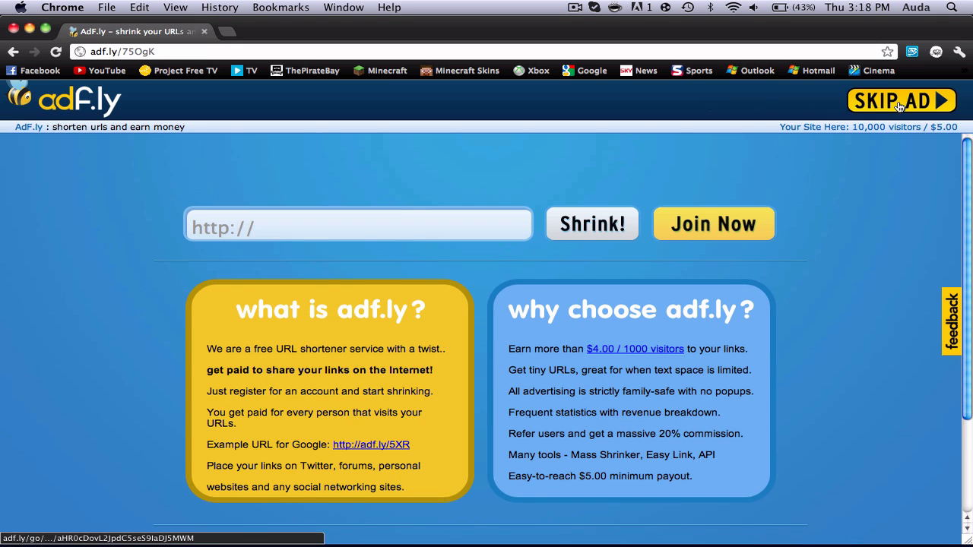
# Skip the adf.ly ad and show the downloaded Single Player Commands zip in Finder
pyautogui.click(901, 100)
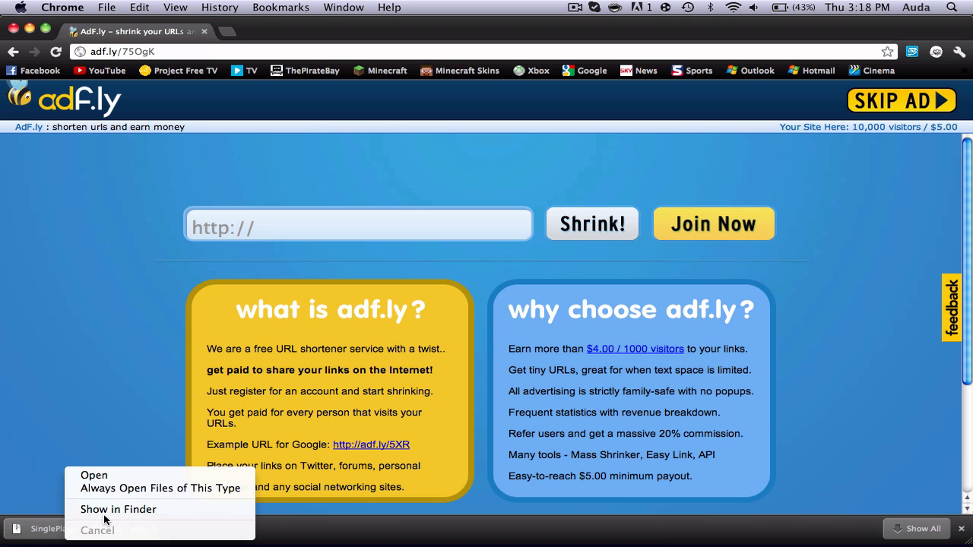
pyautogui.click(119, 509)
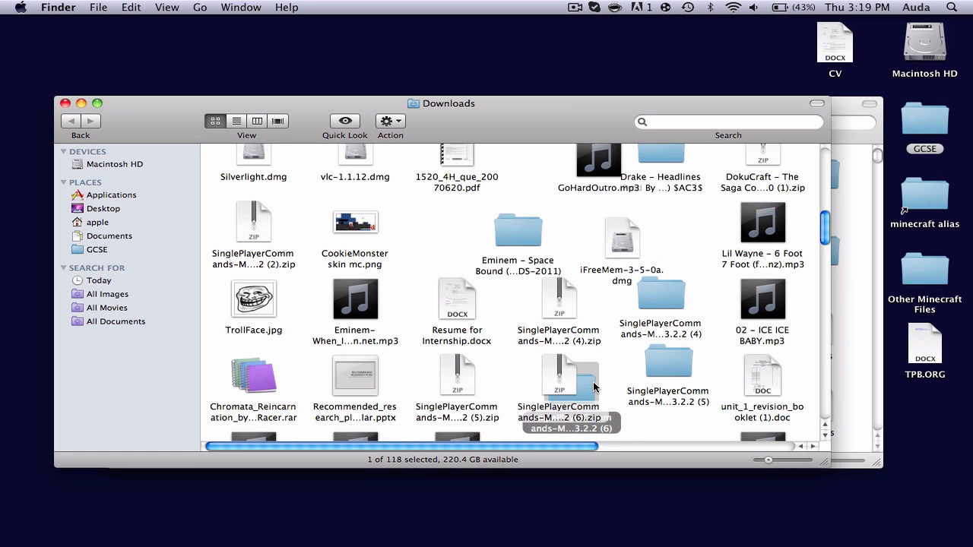
# Open SinglePlayerCommands, trash readme.txt, and drag WorldEdit.jar onto the desktop
pyautogui.doubleClick(570, 372)
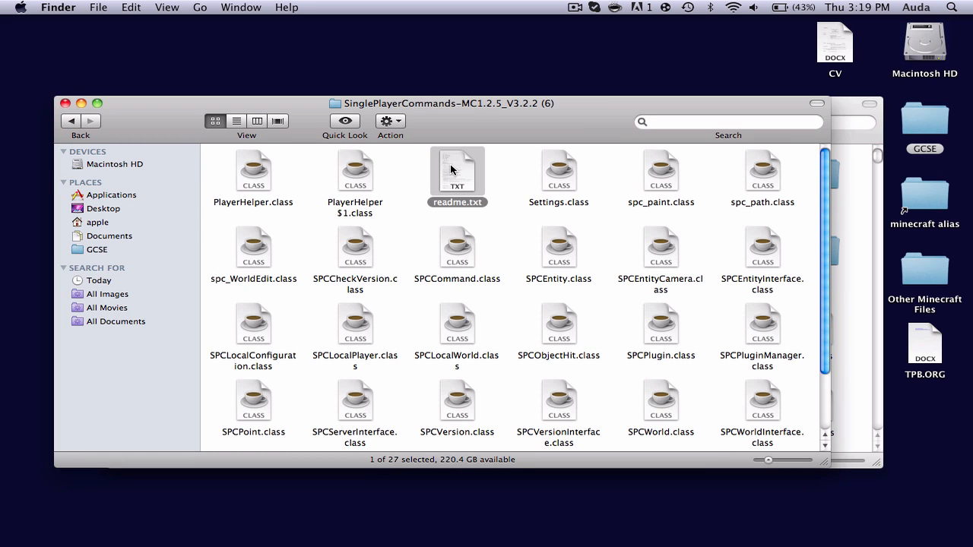
pyautogui.rightClick(457, 171)
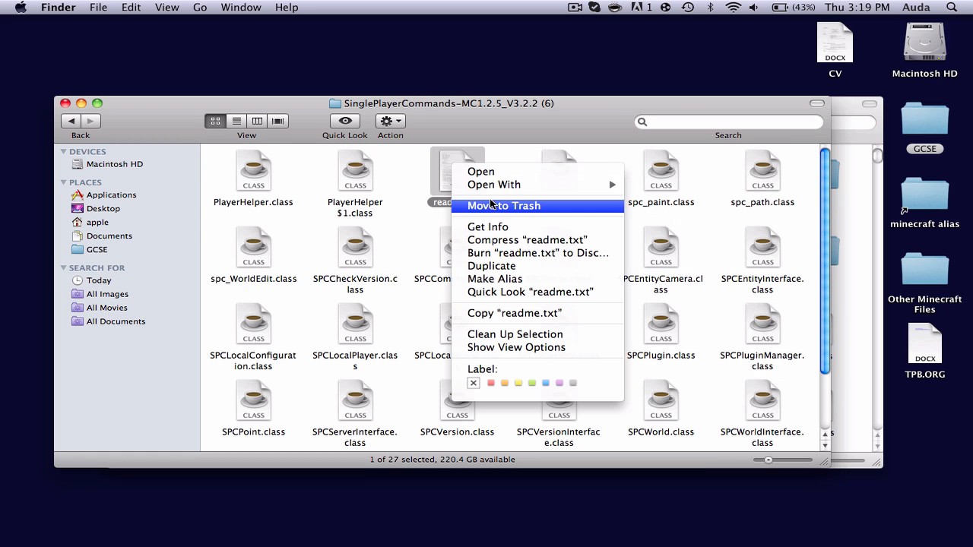
pyautogui.click(503, 205)
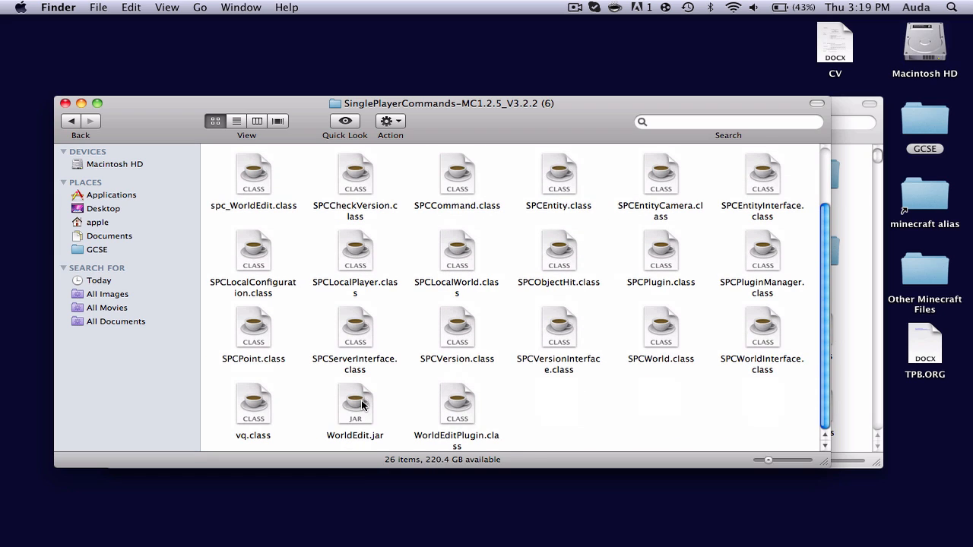
pyautogui.moveTo(355, 405); pyautogui.dragTo(337, 497)
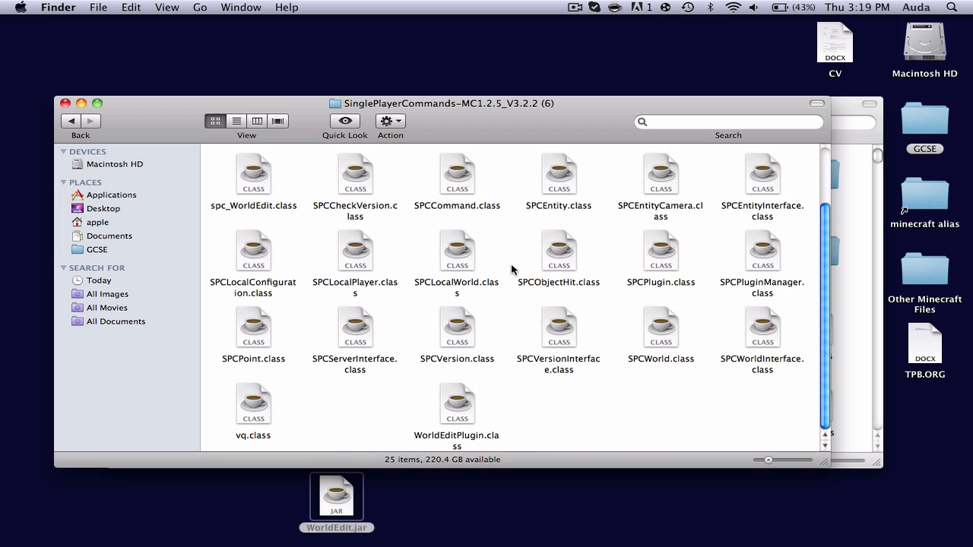
pyautogui.moveTo(382, 294)
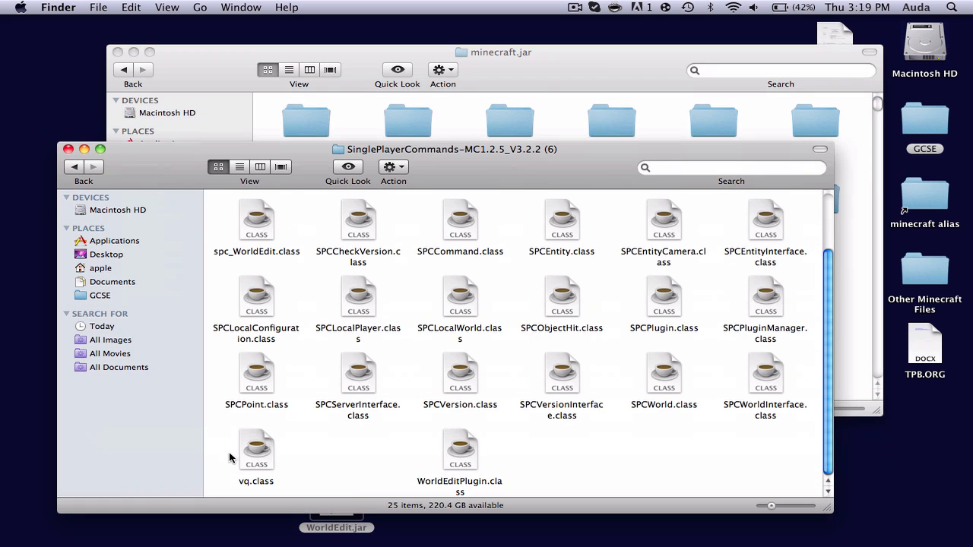
# Merge all mod class files into minecraft.jar, replacing existing ones, and move WorldEdit.jar into bin
pyautogui.press('cmd+a')
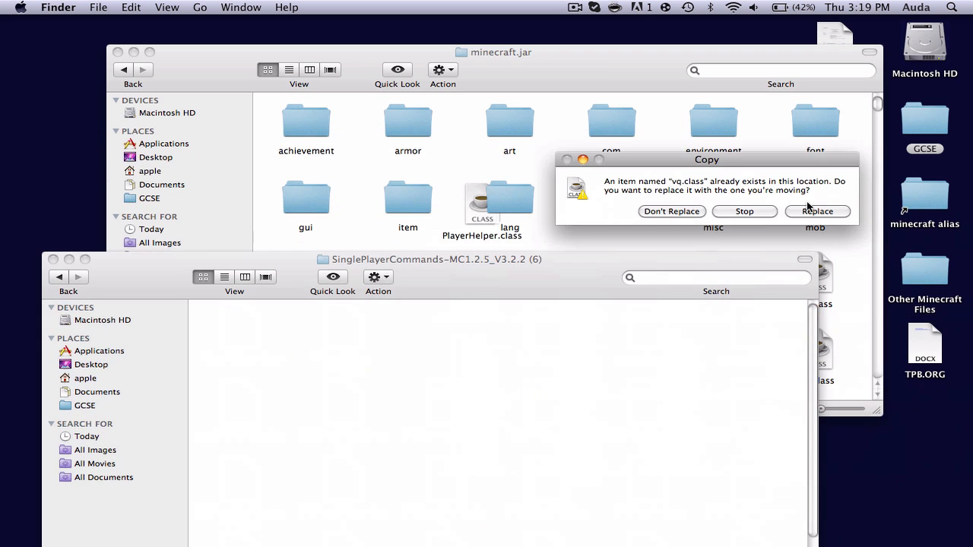
pyautogui.click(818, 211)
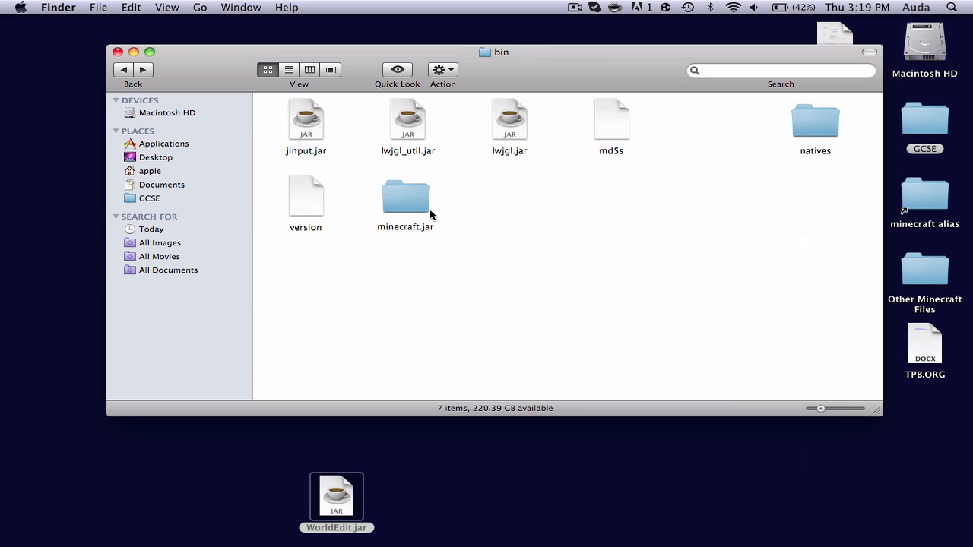
pyautogui.moveTo(400, 237)
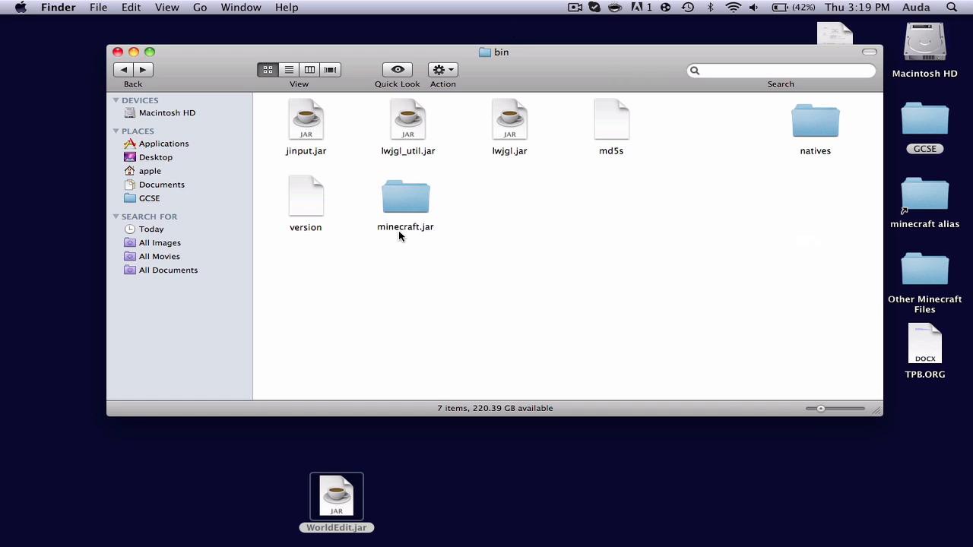
pyautogui.moveTo(337, 498); pyautogui.dragTo(511, 282)
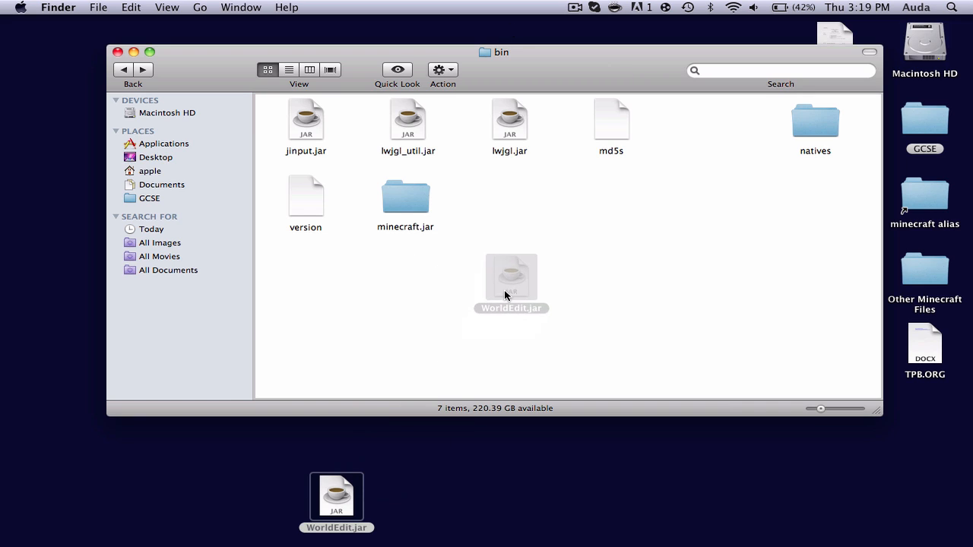
pyautogui.moveTo(512, 285); pyautogui.dragTo(504, 209)
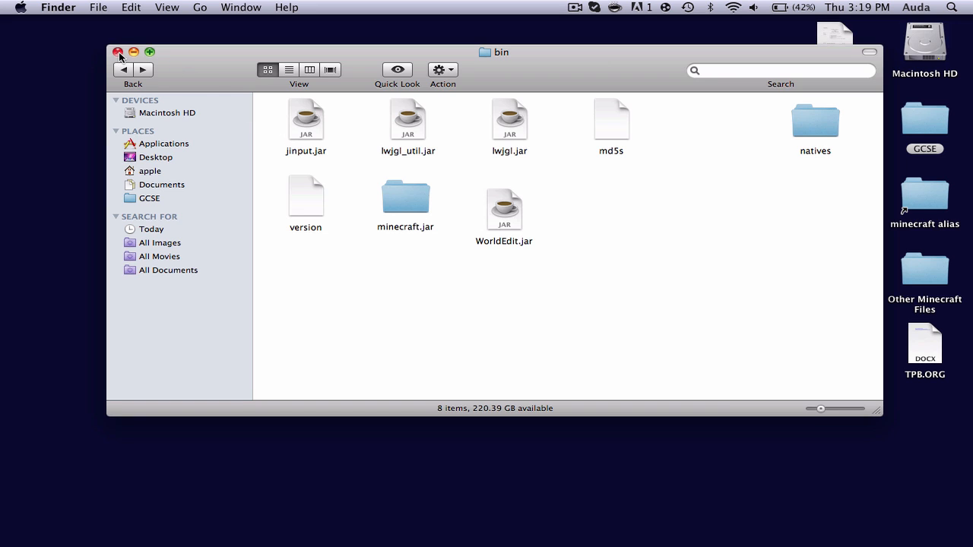
pyautogui.click(119, 51)
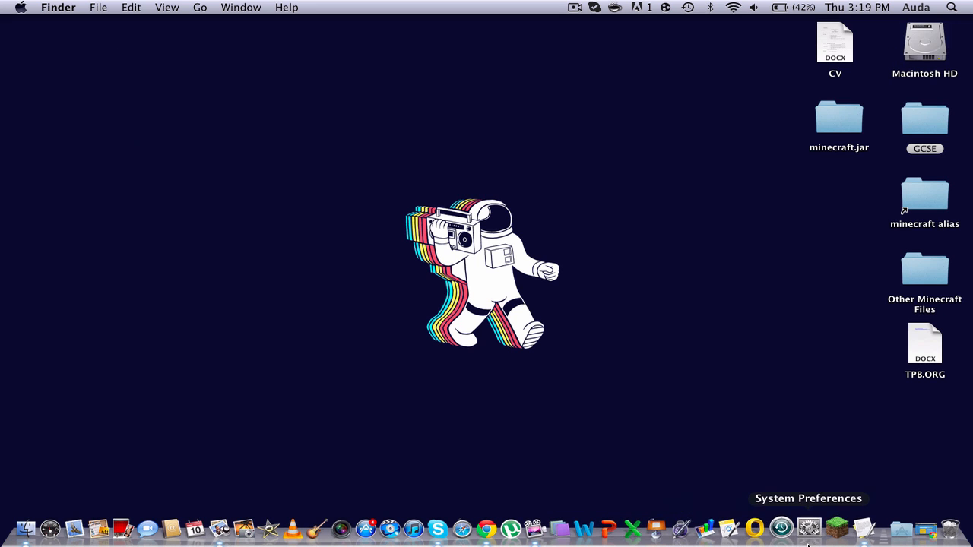
pyautogui.moveTo(808, 526)
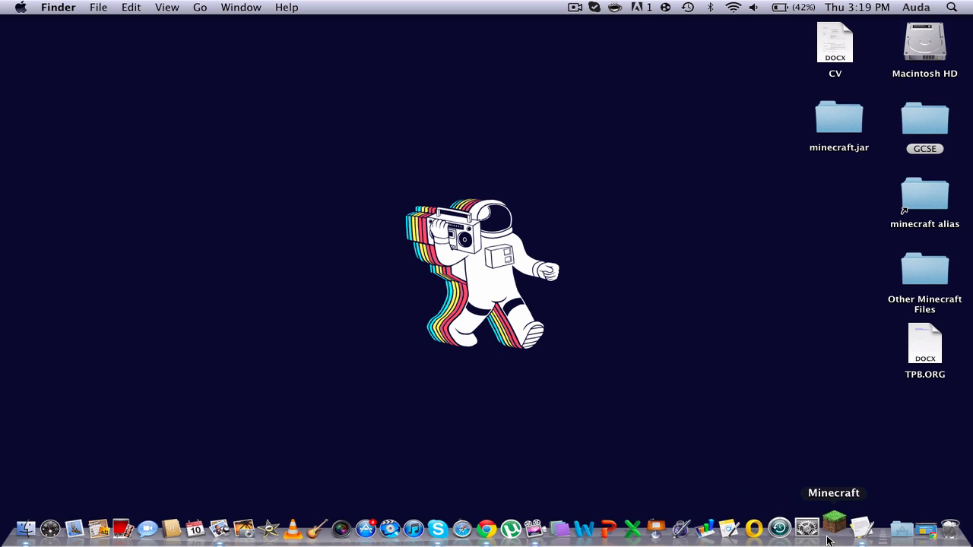
# Launch Minecraft from the Dock, log in, and go to the Singleplayer world list
pyautogui.click(807, 527)
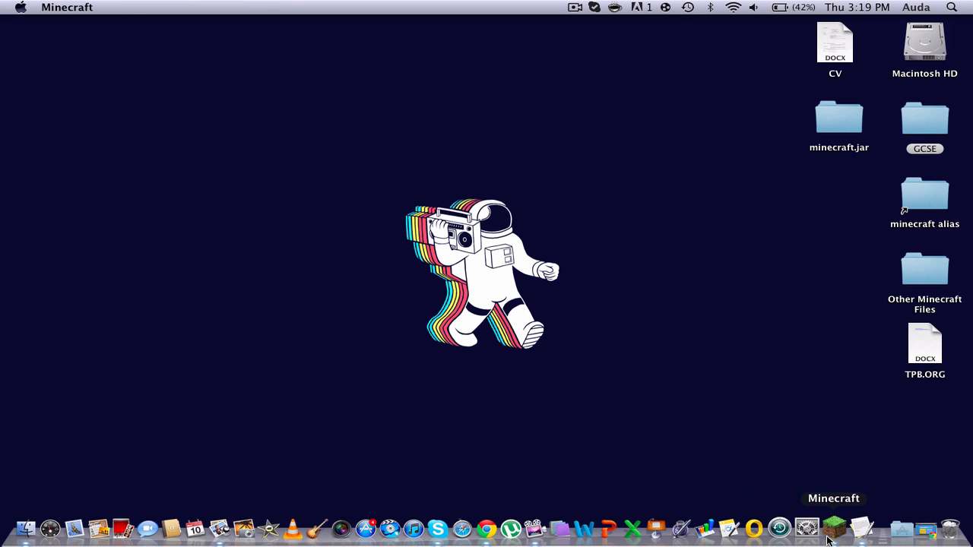
pyautogui.click(815, 526)
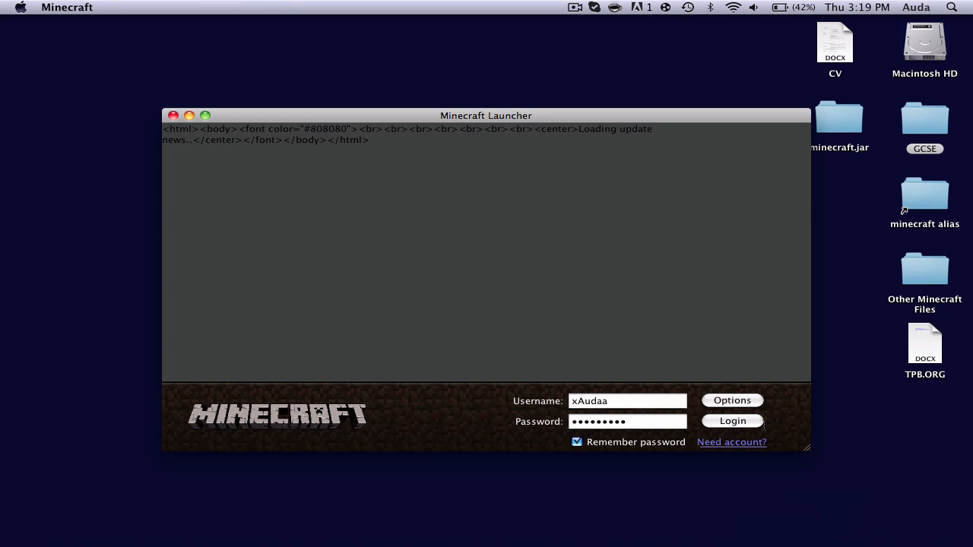
pyautogui.click(732, 420)
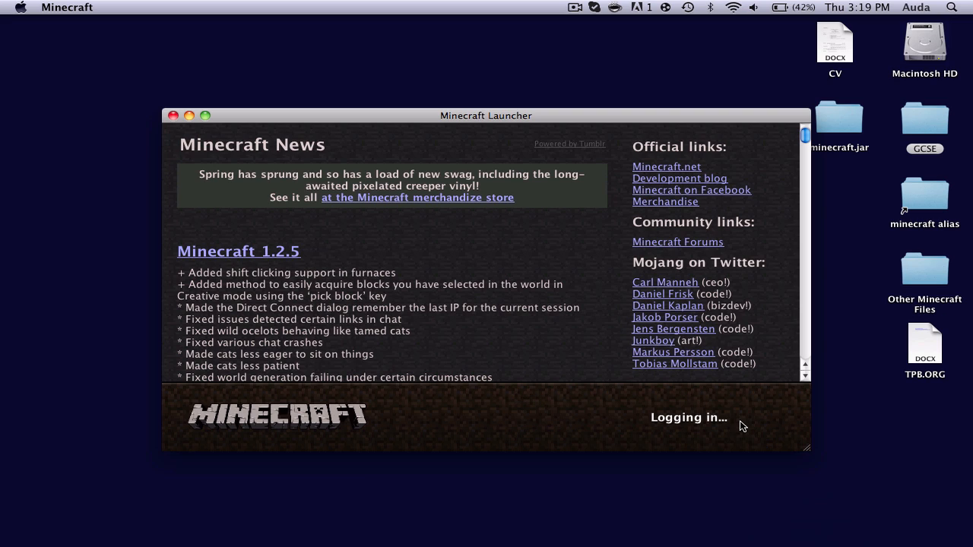
pyautogui.moveTo(631, 368)
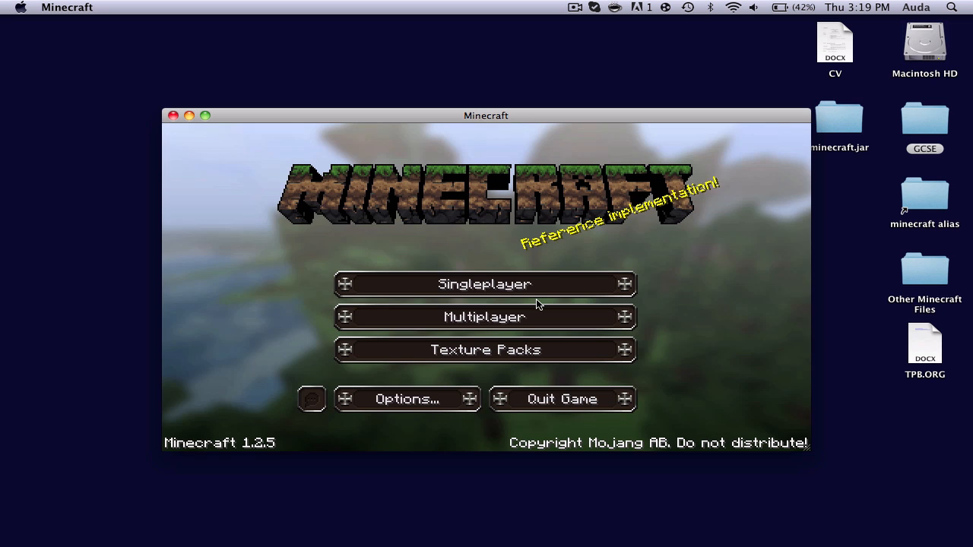
pyautogui.moveTo(484, 317)
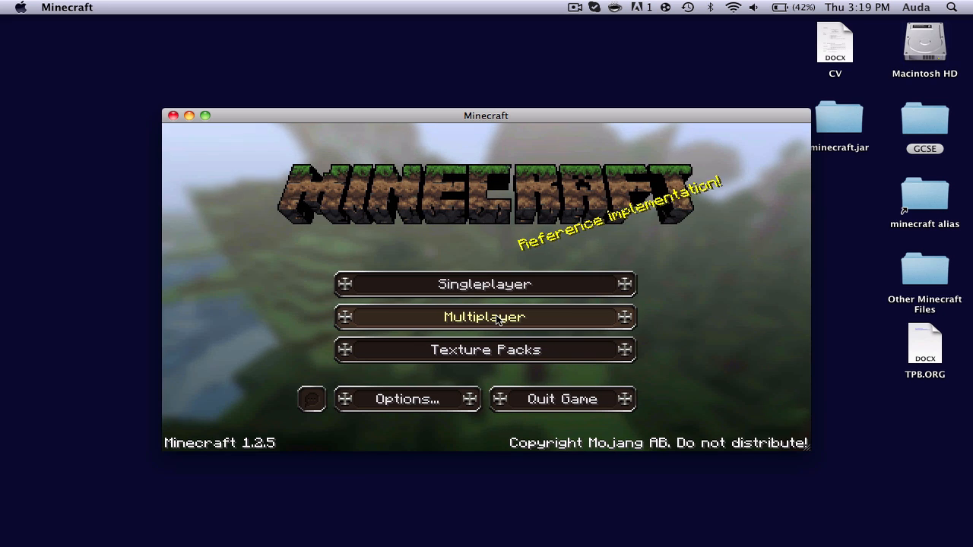
pyautogui.click(484, 283)
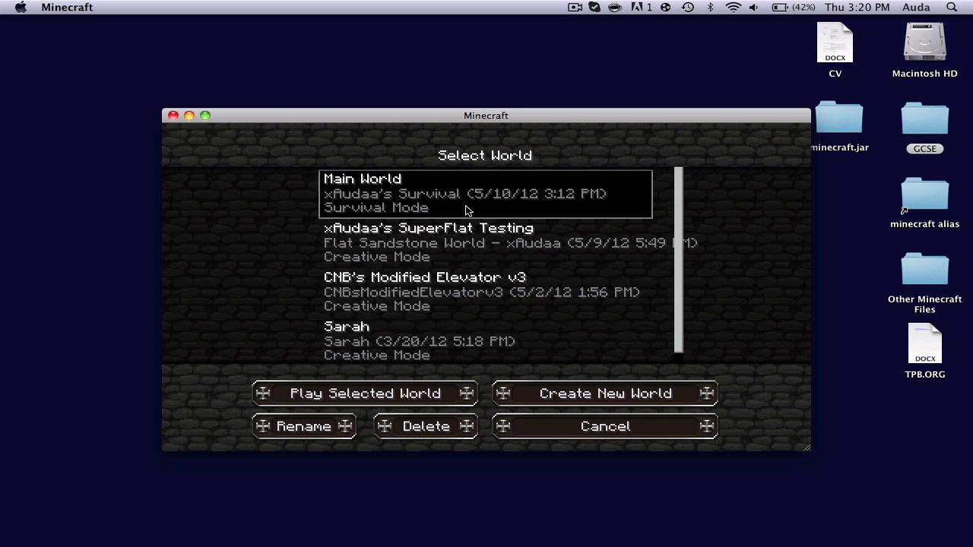
# Play Main World and enter the time command to confirm Single Player Commands 3.2.2 works
pyautogui.click(365, 393)
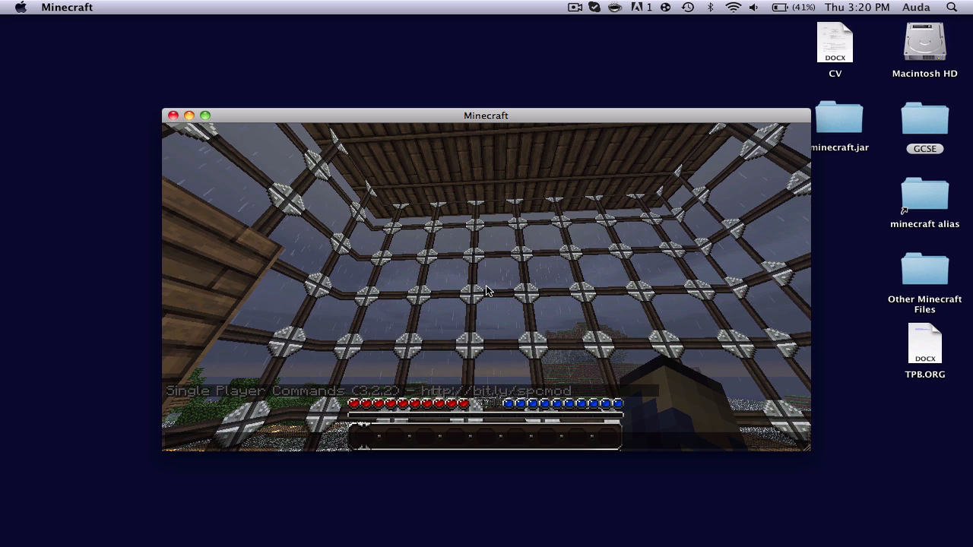
pyautogui.write('time')
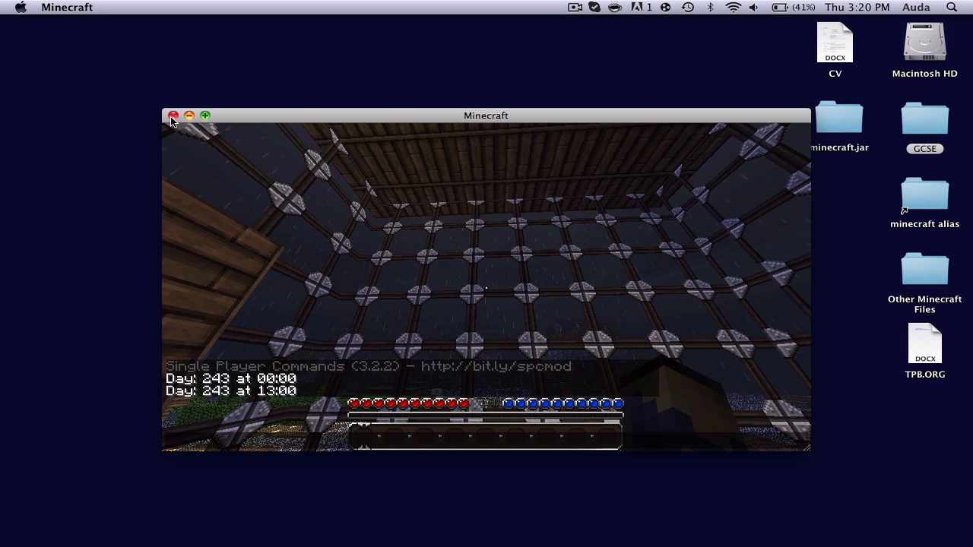
# Quit Minecraft by closing its game window, leaving the Finder desktop clear
pyautogui.click(173, 114)
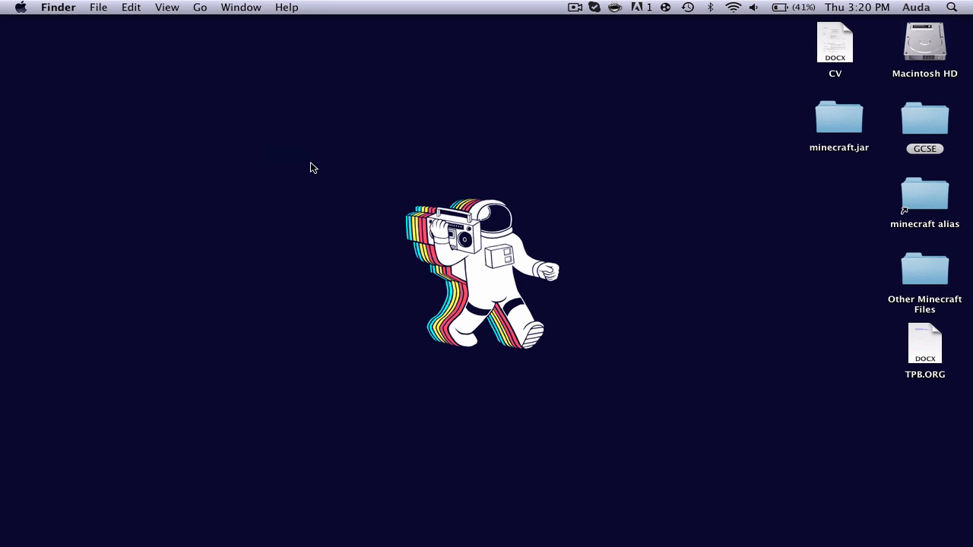
pyautogui.moveTo(318, 171)
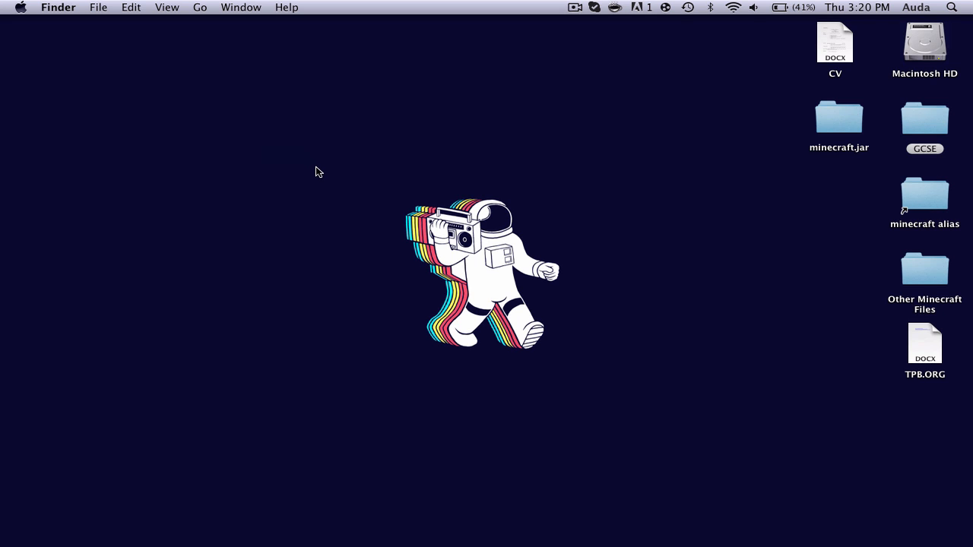